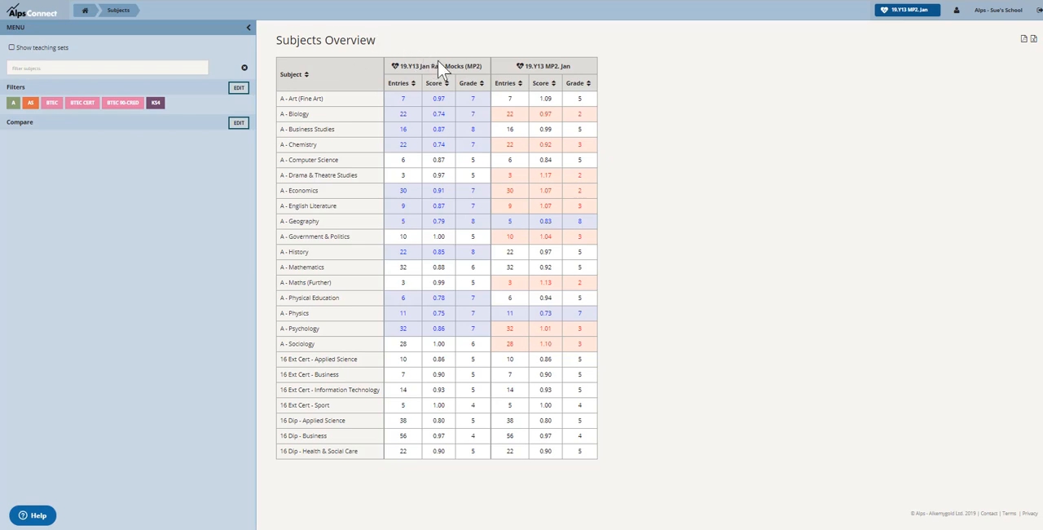
pyautogui.moveTo(481, 137)
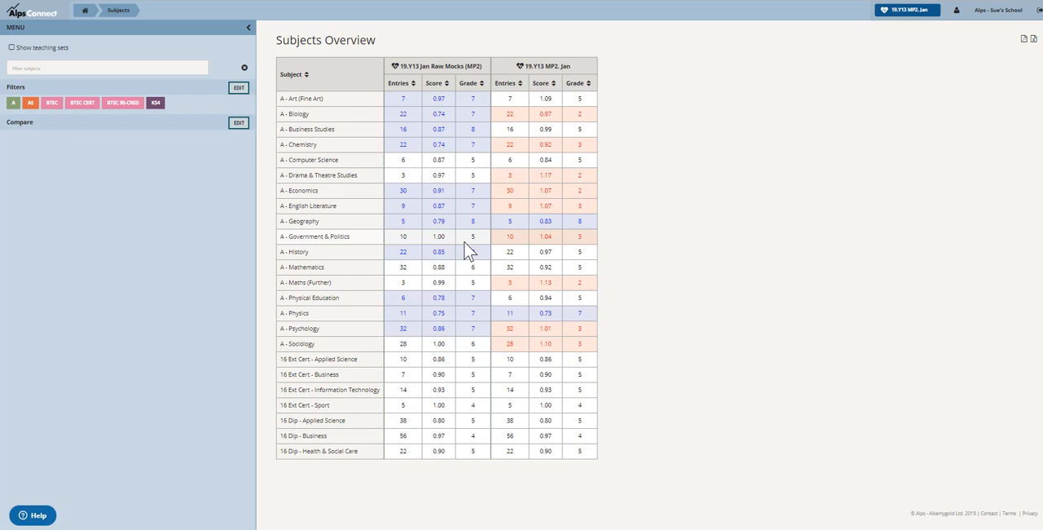
pyautogui.moveTo(554, 174)
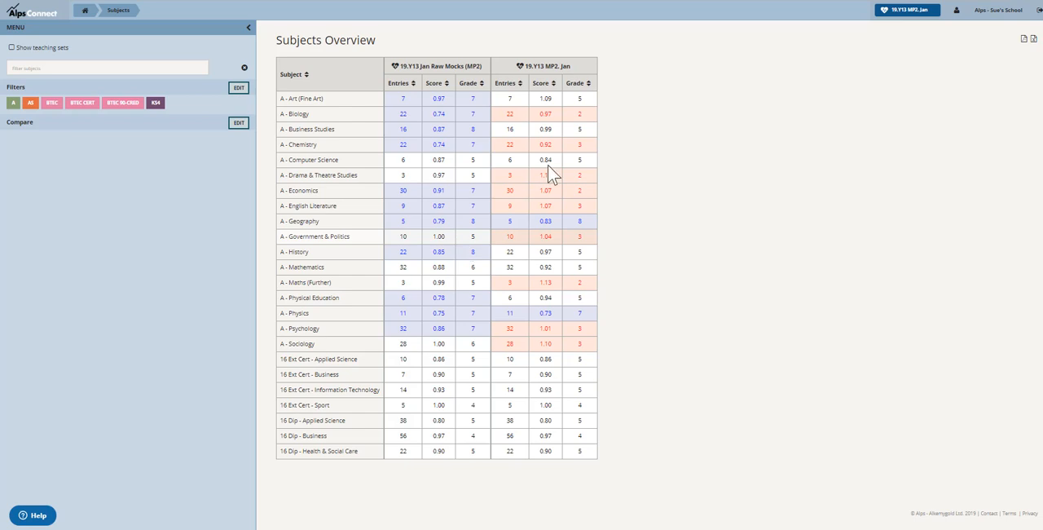
pyautogui.moveTo(593, 132)
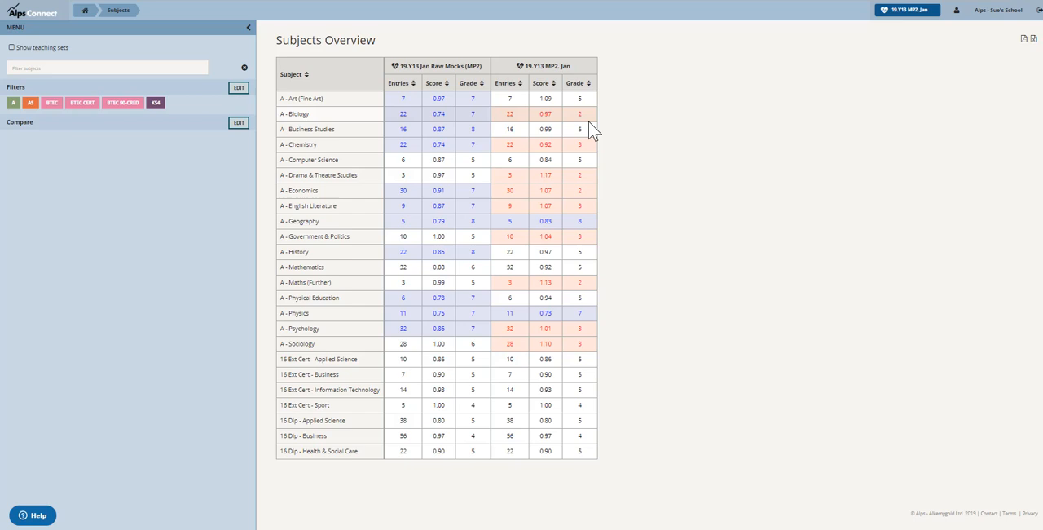
pyautogui.moveTo(561, 122)
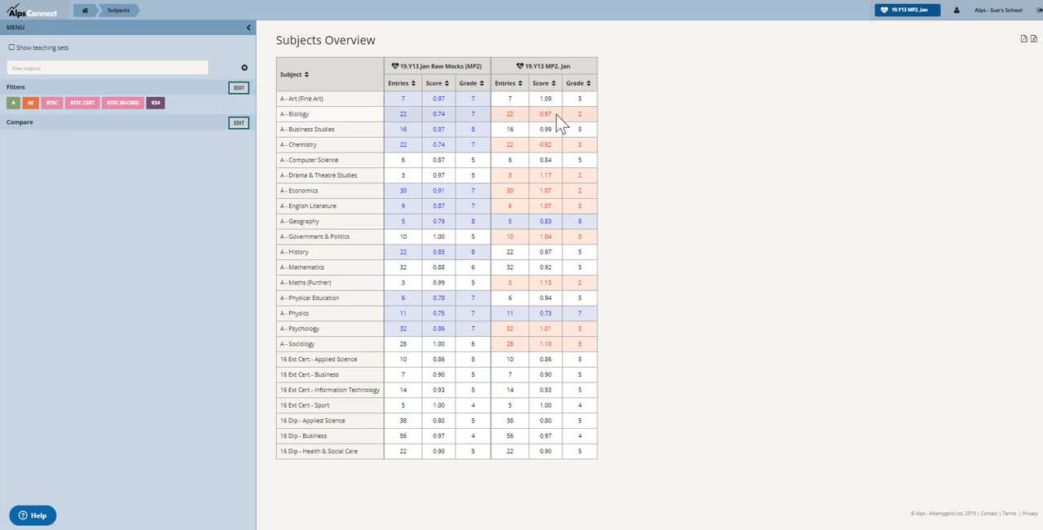
pyautogui.moveTo(450, 122)
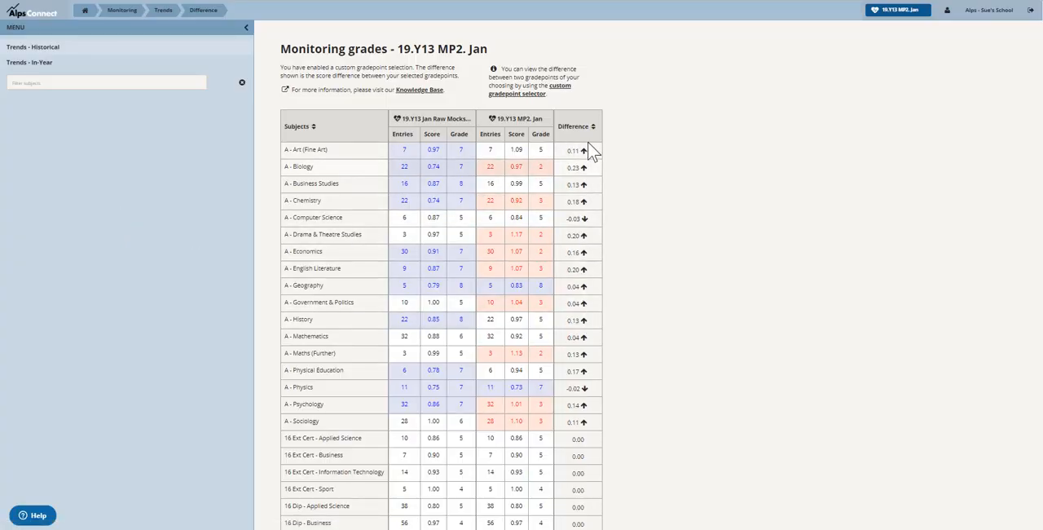
pyautogui.moveTo(595, 171)
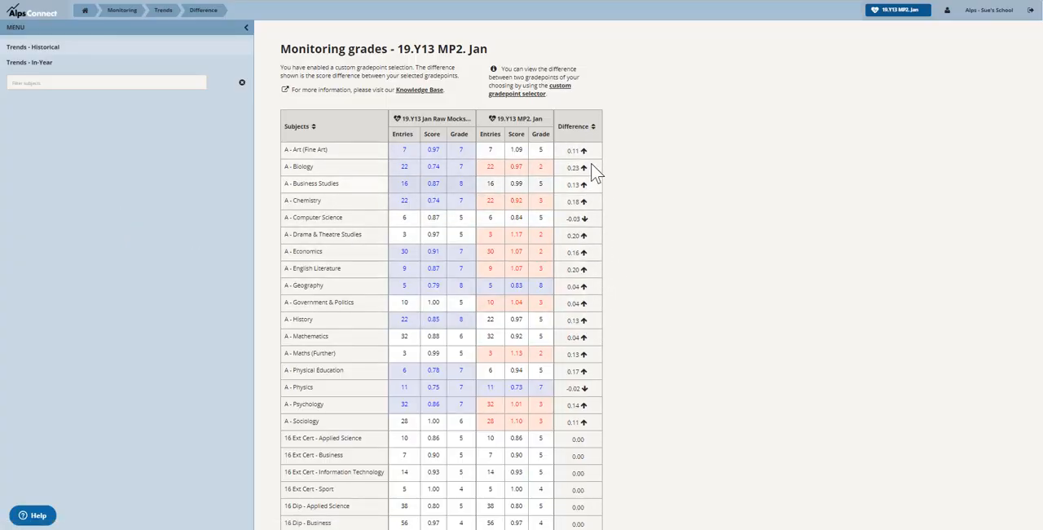
# Sort Monitoring grades by Difference, largest first, and open the A - Biology overview.
pyautogui.click(574, 127)
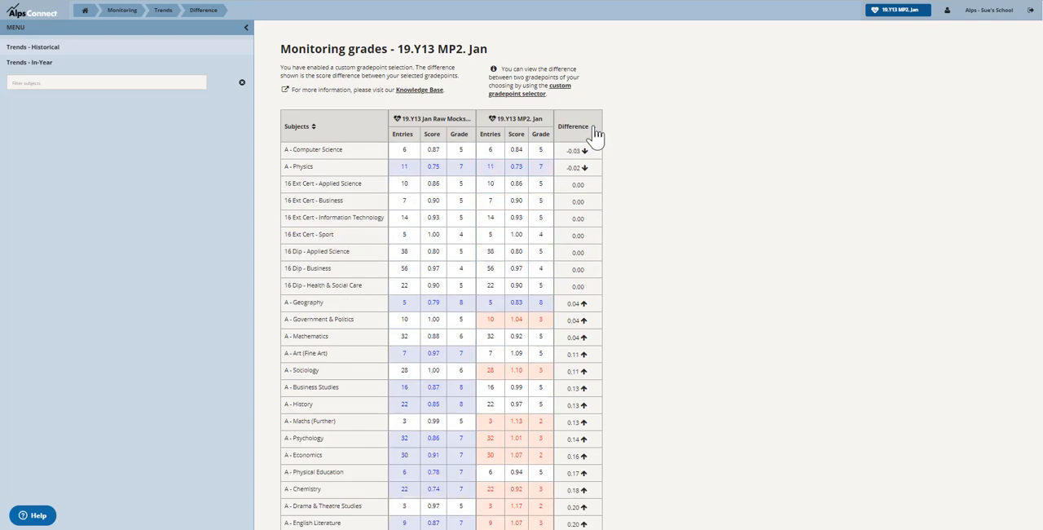
pyautogui.click(573, 127)
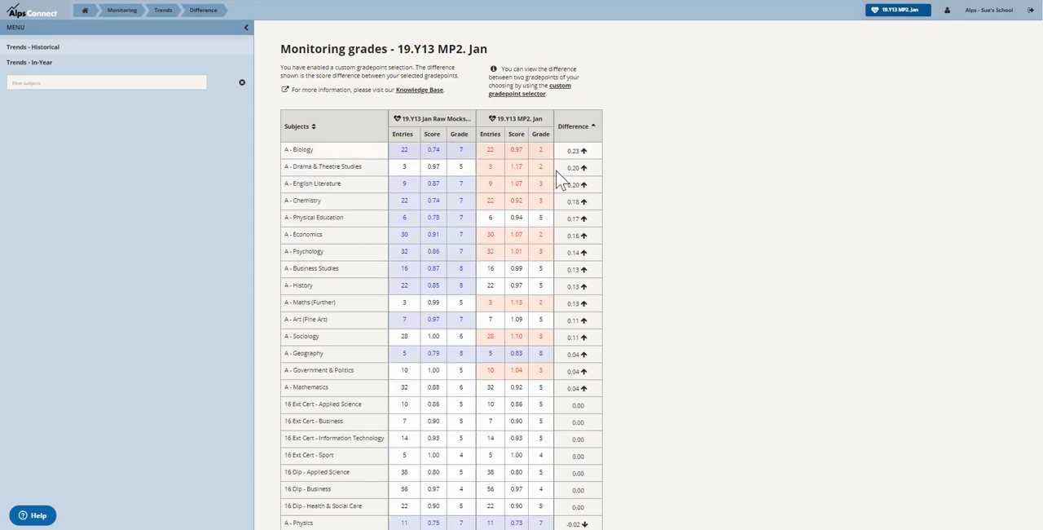
pyautogui.moveTo(595, 166)
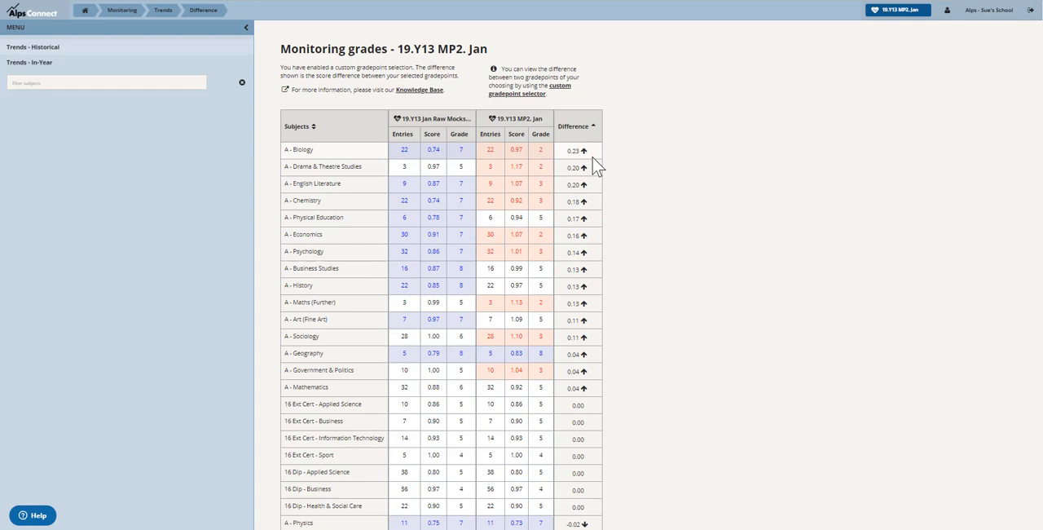
pyautogui.moveTo(586, 163)
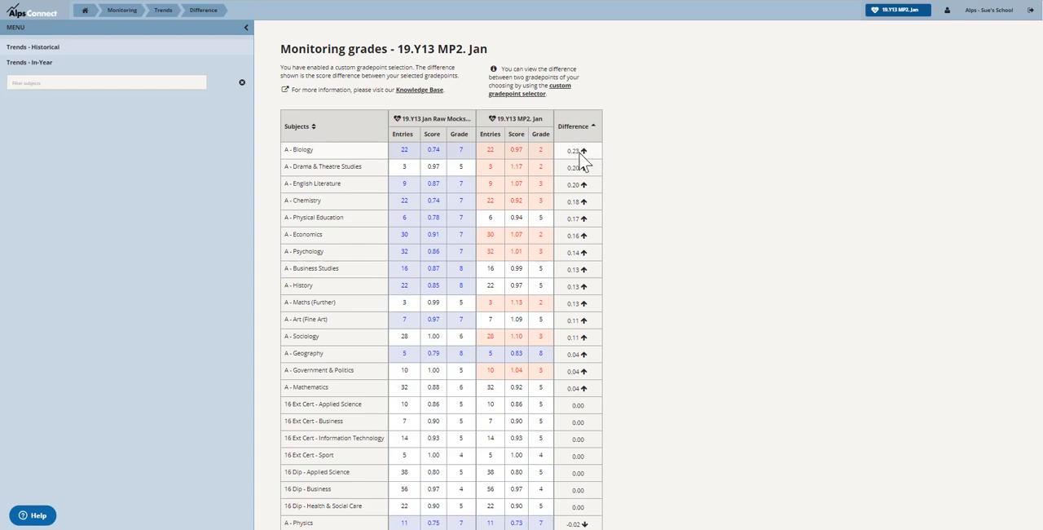
pyautogui.moveTo(580, 165)
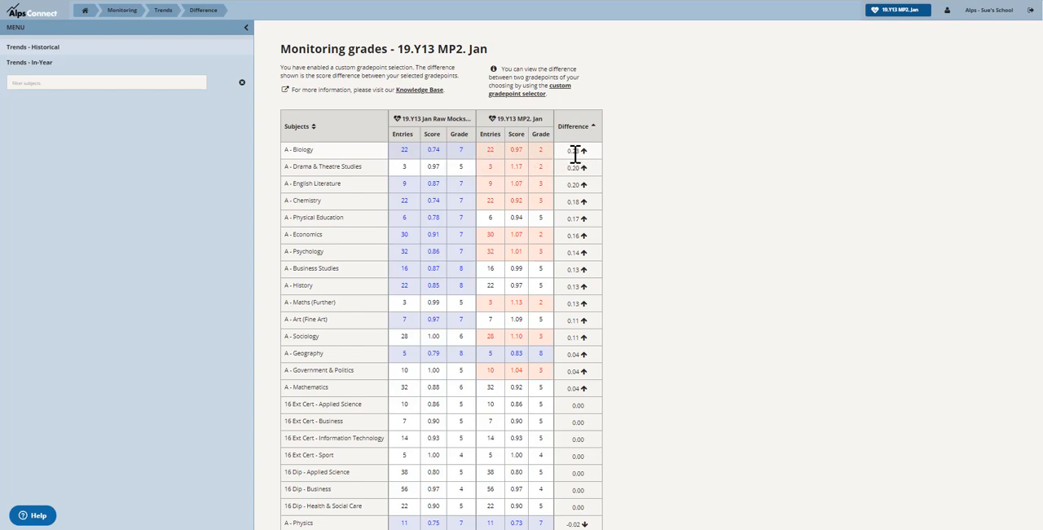
pyautogui.moveTo(581, 163)
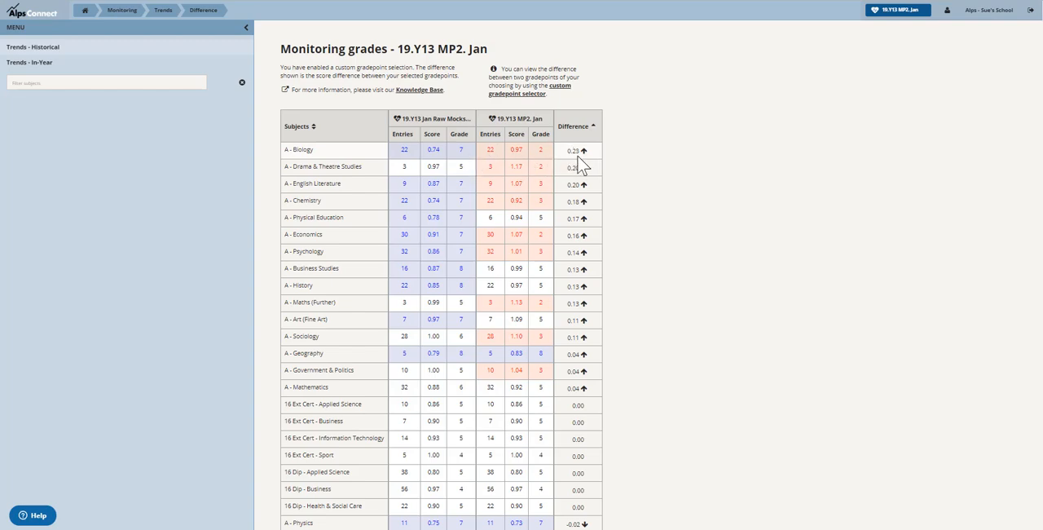
pyautogui.moveTo(476, 160)
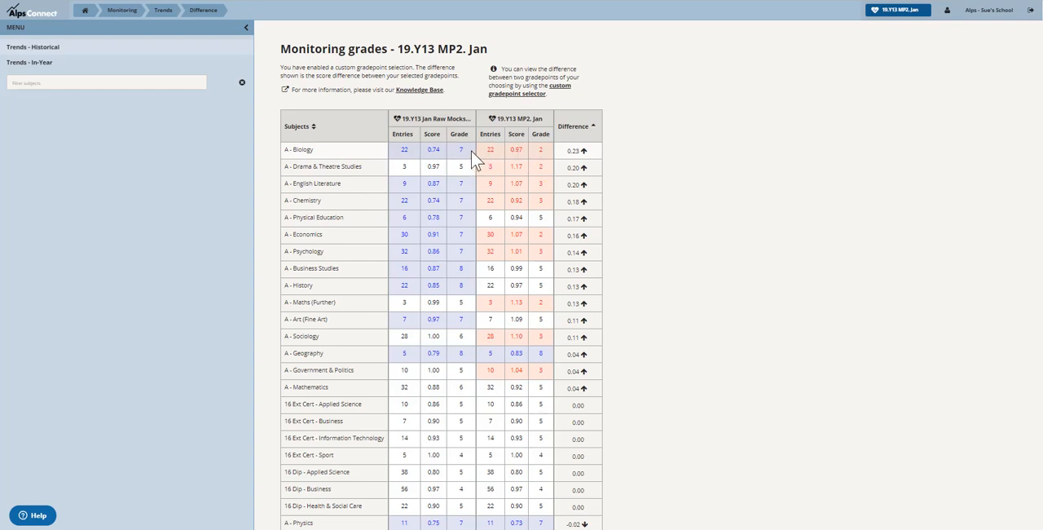
pyautogui.moveTo(538, 165)
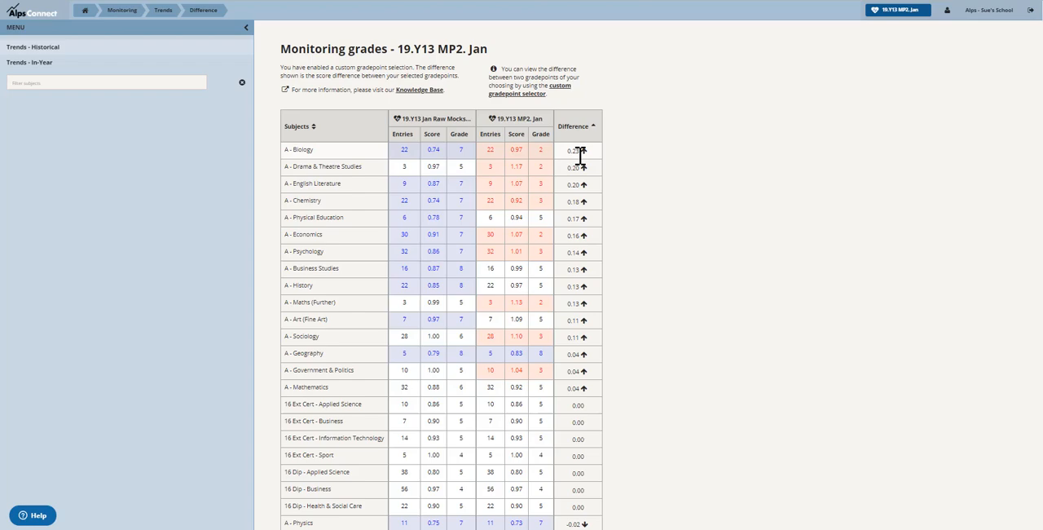
pyautogui.moveTo(578, 163)
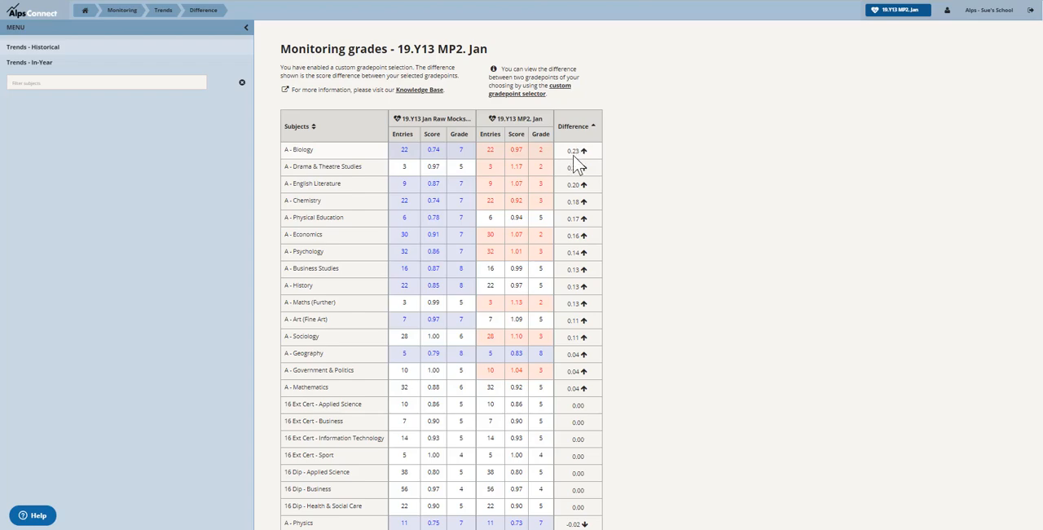
pyautogui.moveTo(577, 166)
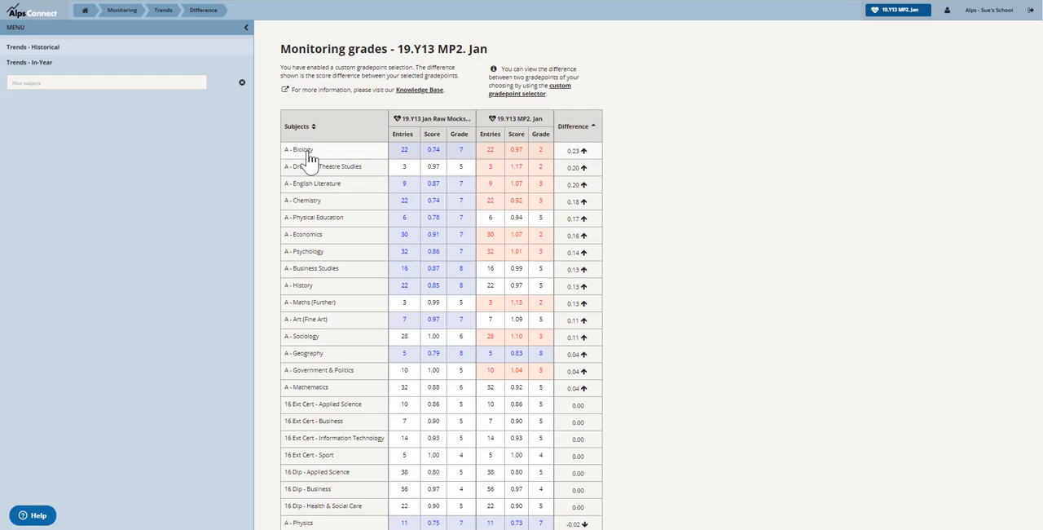
pyautogui.click(299, 149)
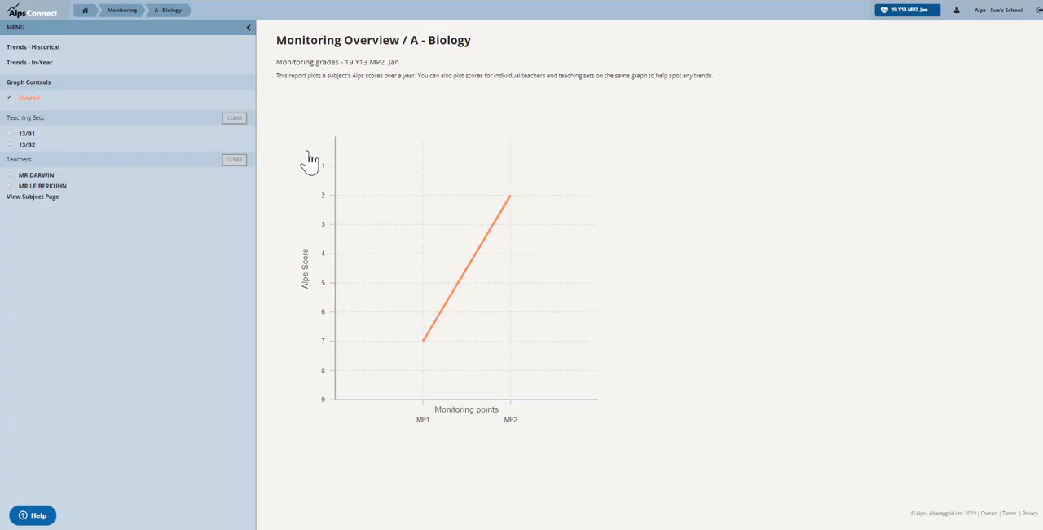
pyautogui.moveTo(430, 337)
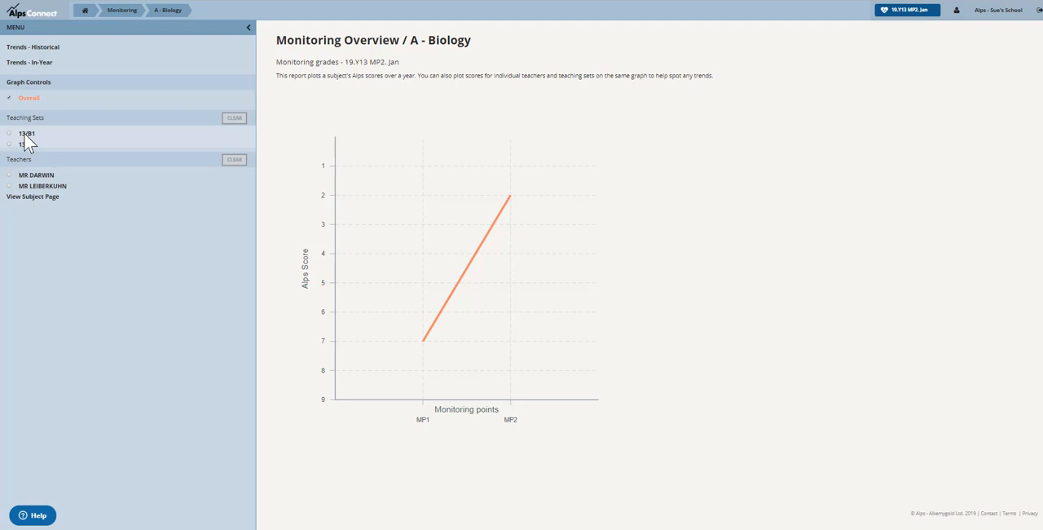
pyautogui.moveTo(9, 140)
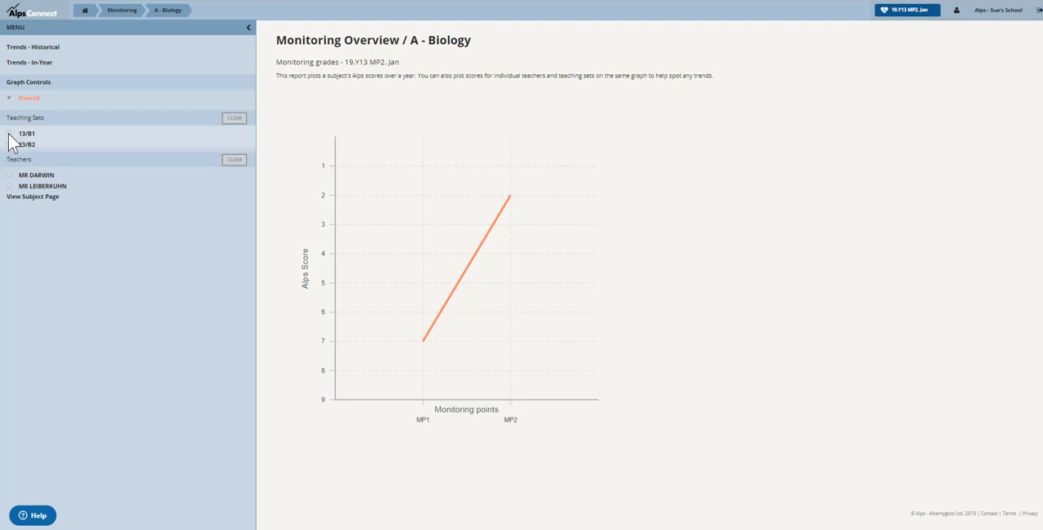
# Add teaching set 13/B2 to the Biology monitoring graph beside 13/B1.
pyautogui.click(28, 133)
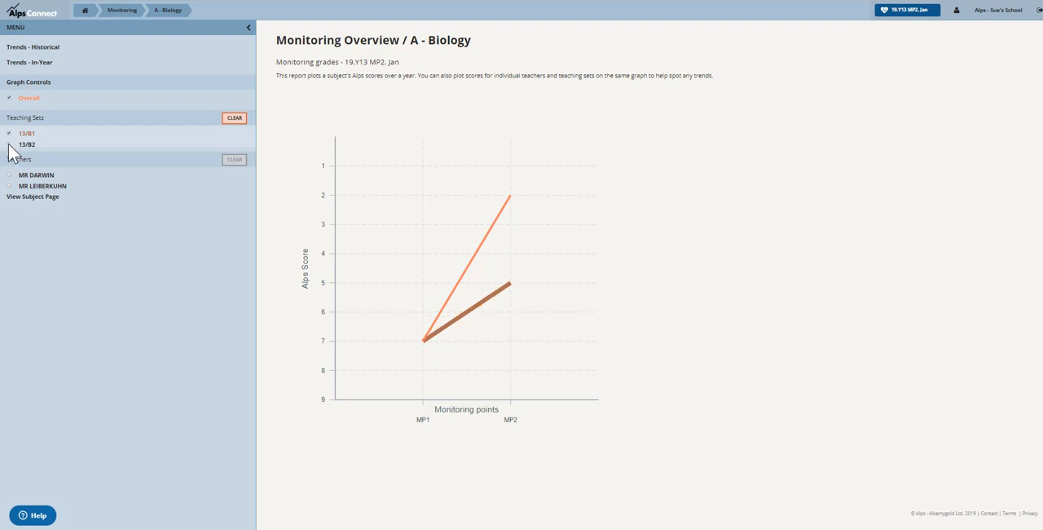
pyautogui.click(10, 143)
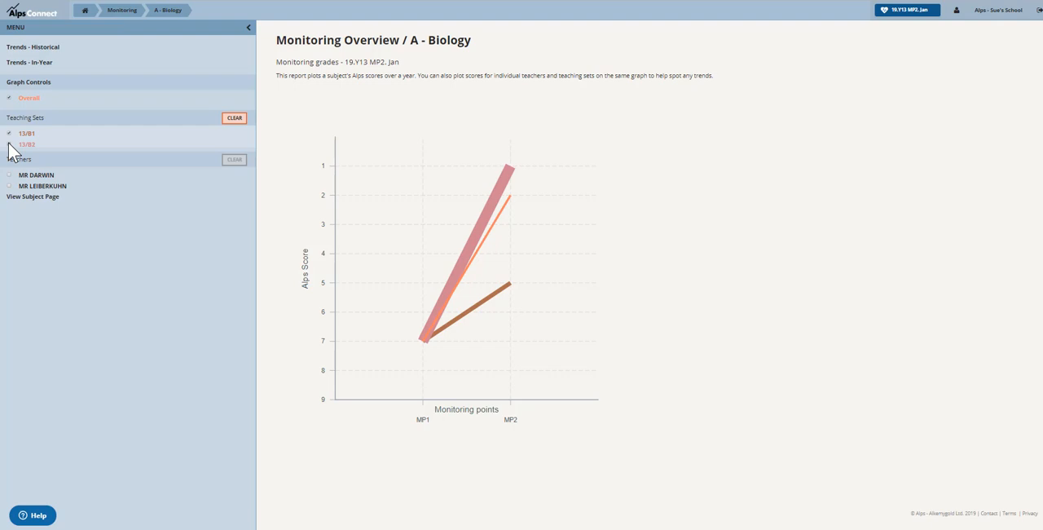
pyautogui.moveTo(511, 176)
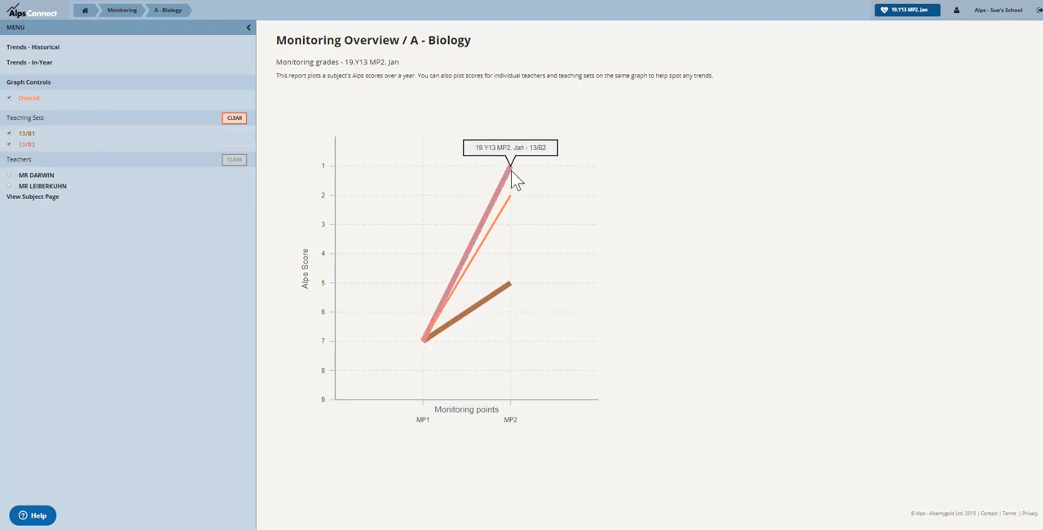
pyautogui.moveTo(51, 156)
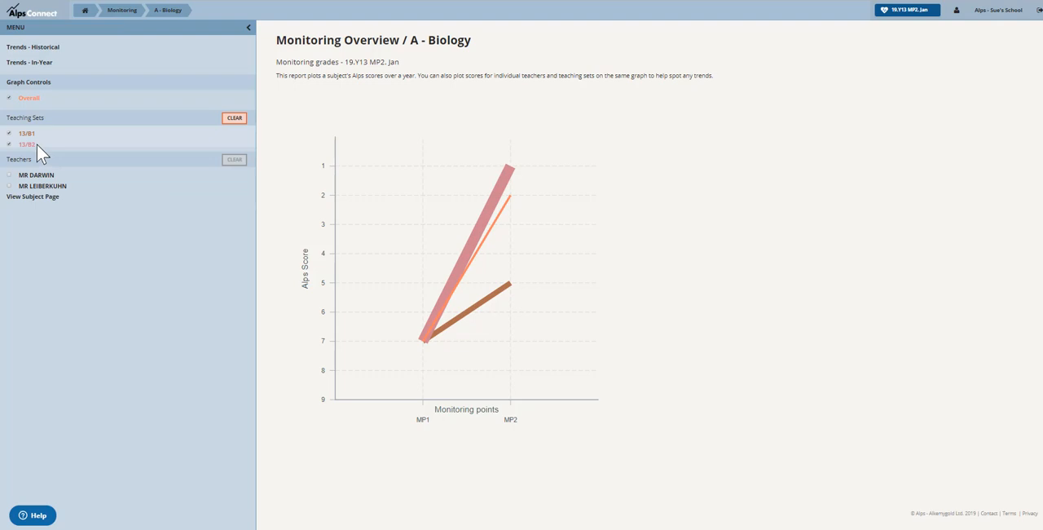
pyautogui.moveTo(39, 153)
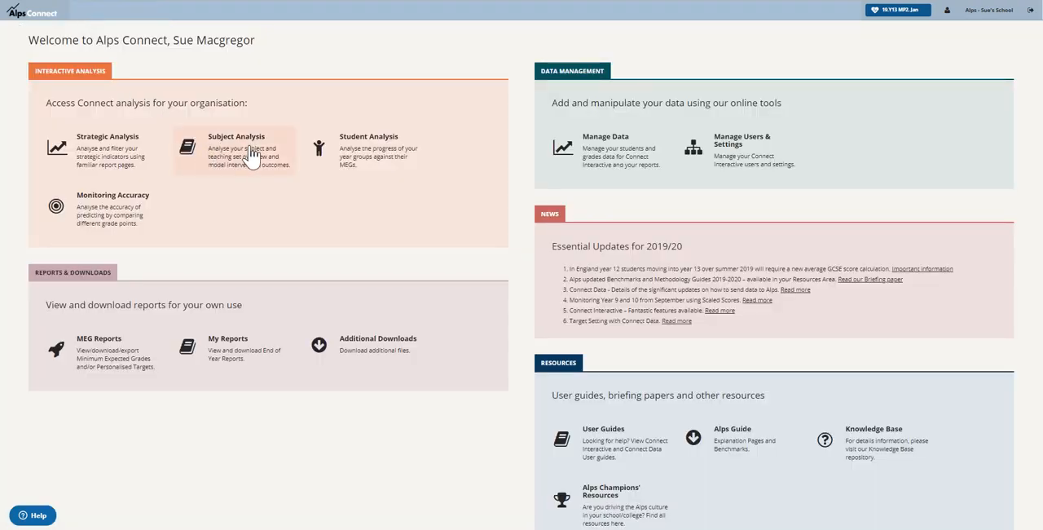
# From Subject Analysis, open A - Biology and scroll to the 13/B2 teaching set row.
pyautogui.click(236, 150)
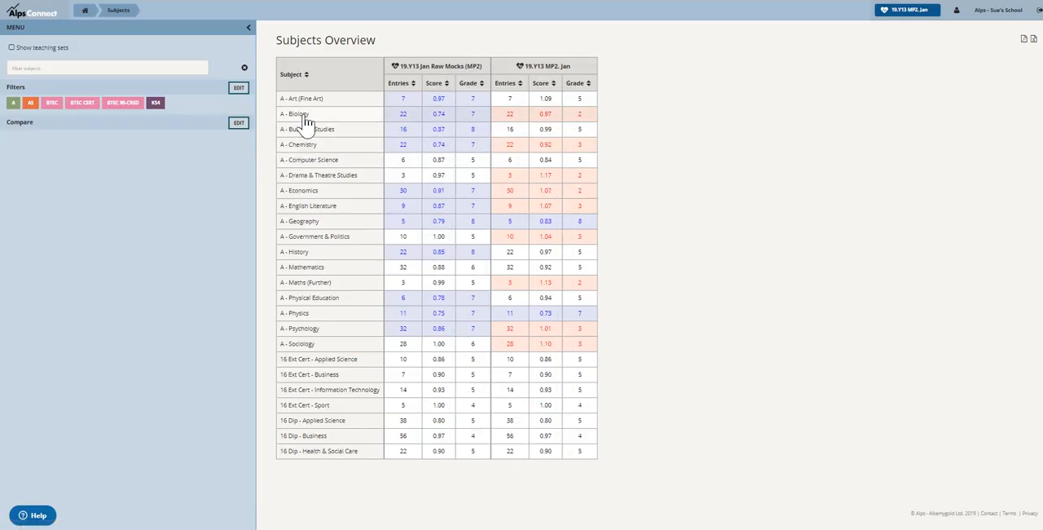
pyautogui.click(293, 114)
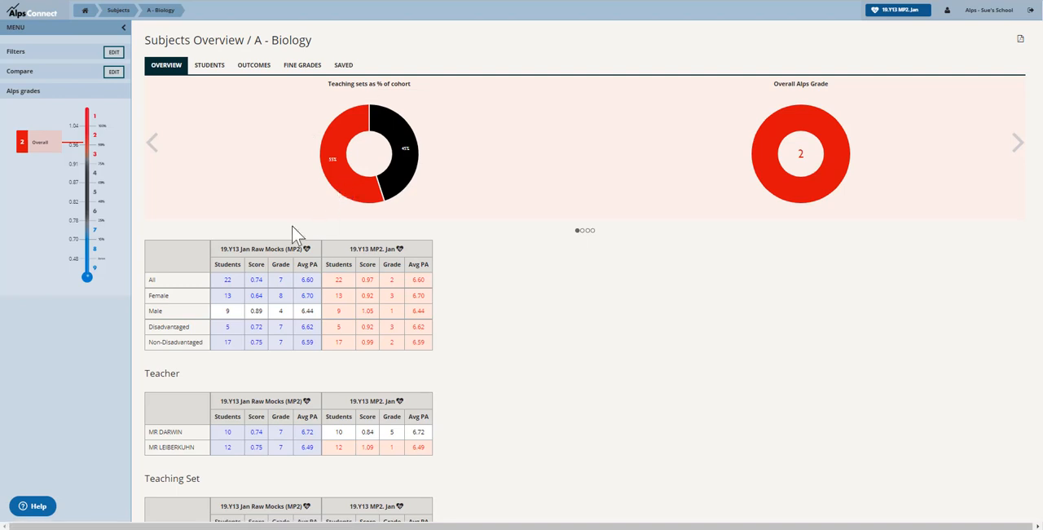
pyautogui.scroll(-3)
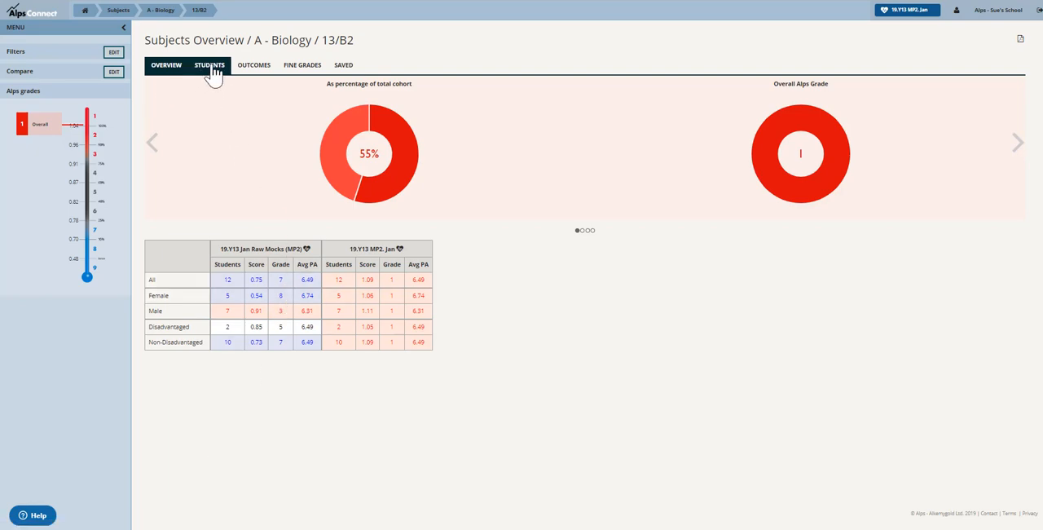
# Show the 13/B2 Biology student list with prior achievement, targets and grades.
pyautogui.click(208, 65)
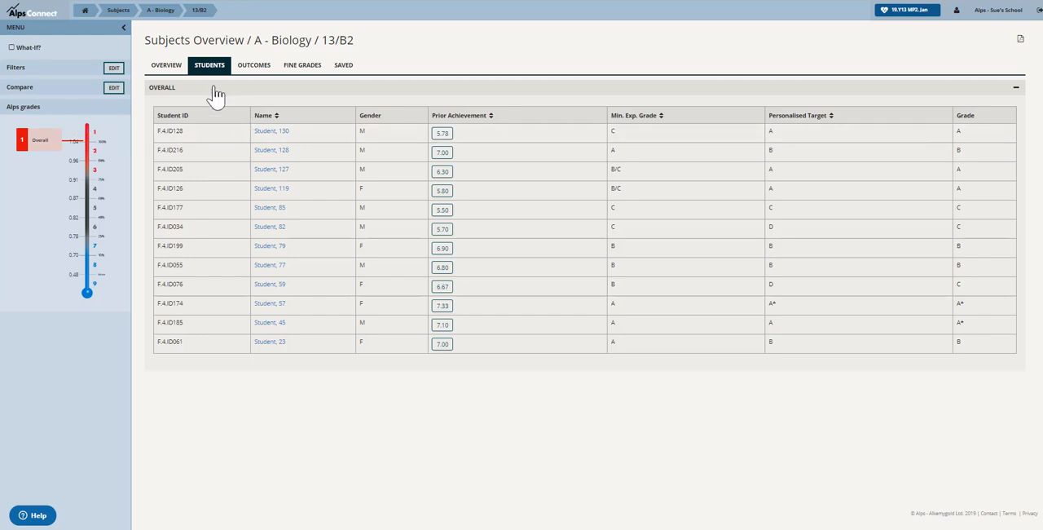
pyautogui.moveTo(254, 94)
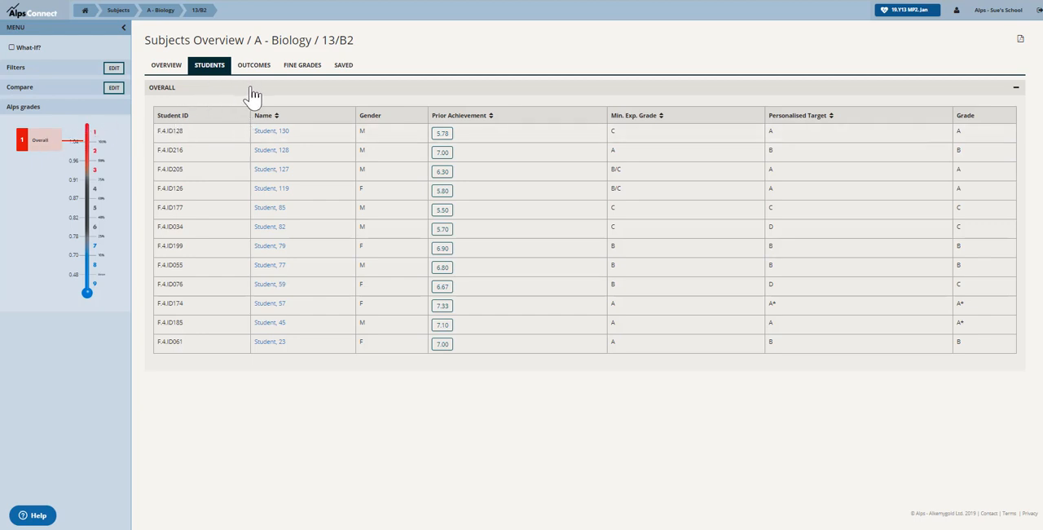
pyautogui.moveTo(258, 99)
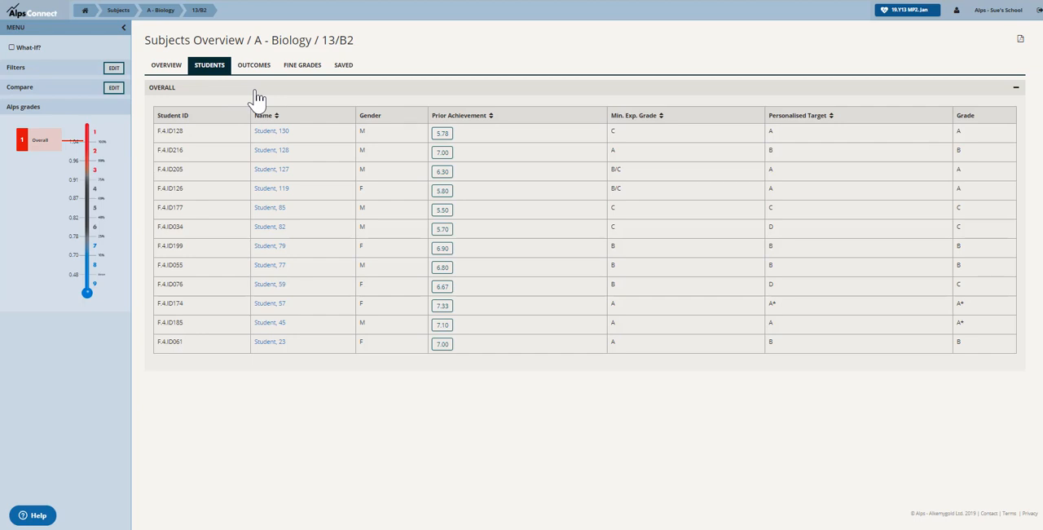
pyautogui.moveTo(993, 334)
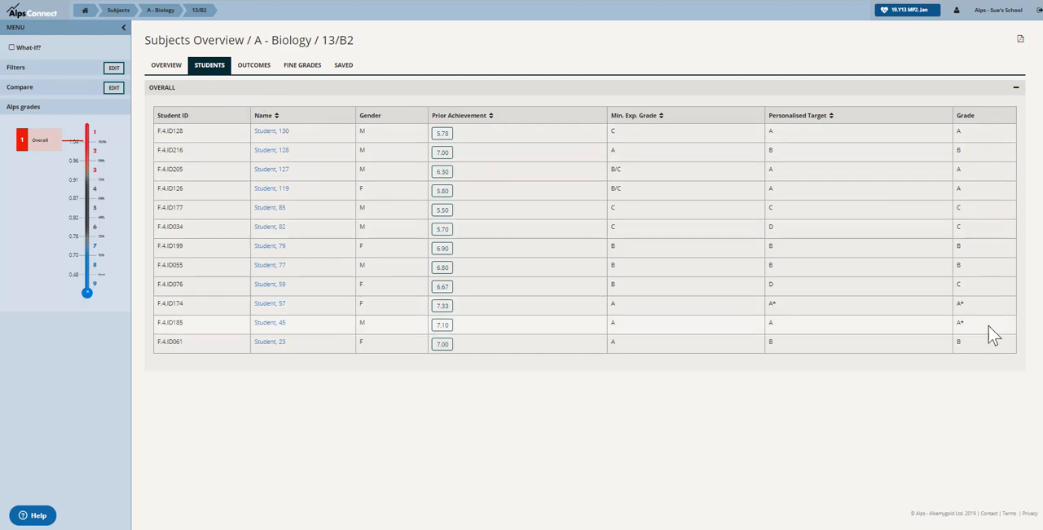
pyautogui.moveTo(1002, 337)
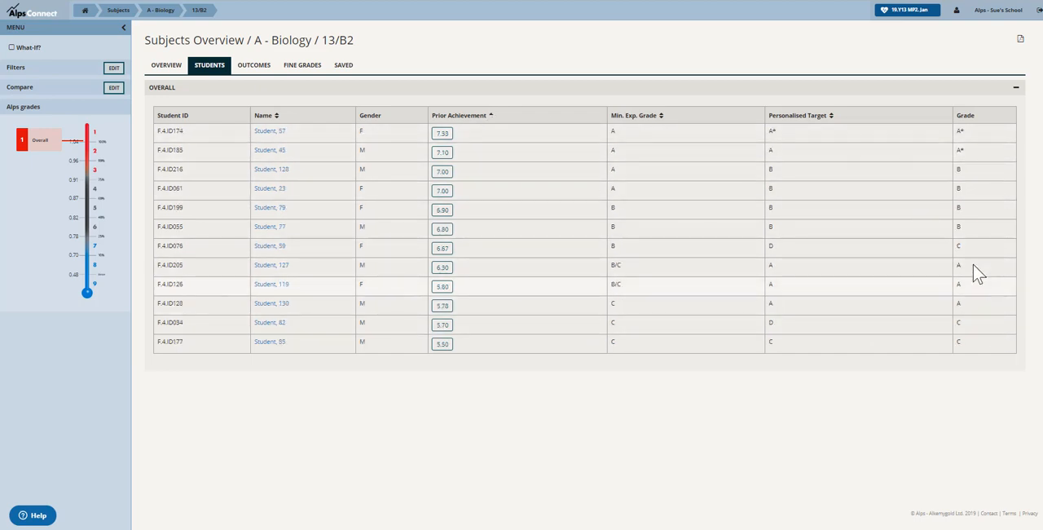
pyautogui.moveTo(981, 284)
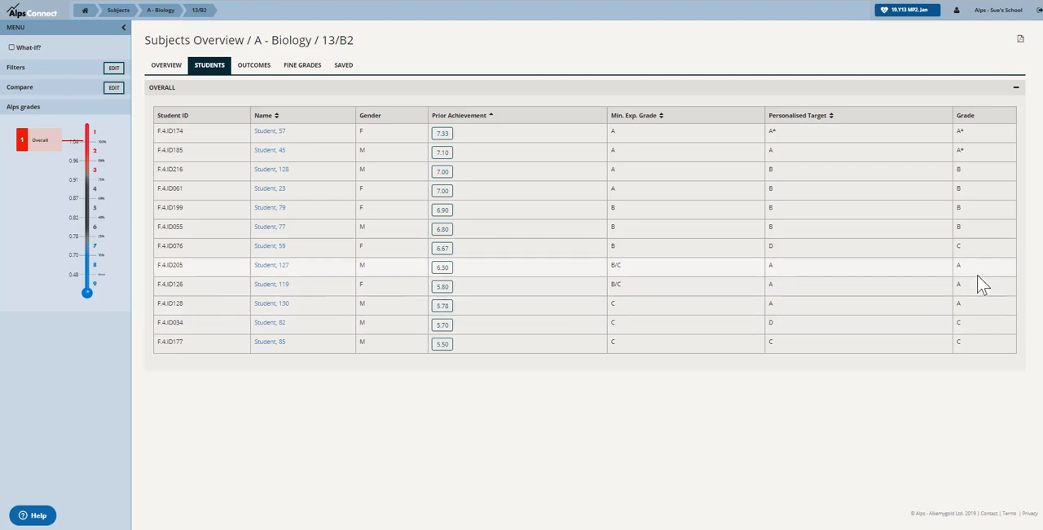
pyautogui.moveTo(978, 264)
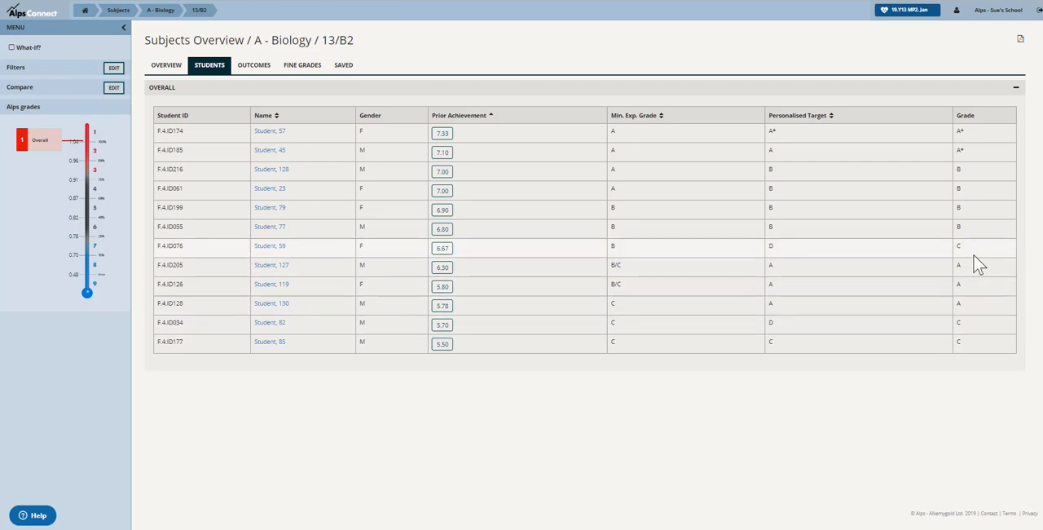
pyautogui.moveTo(546, 147)
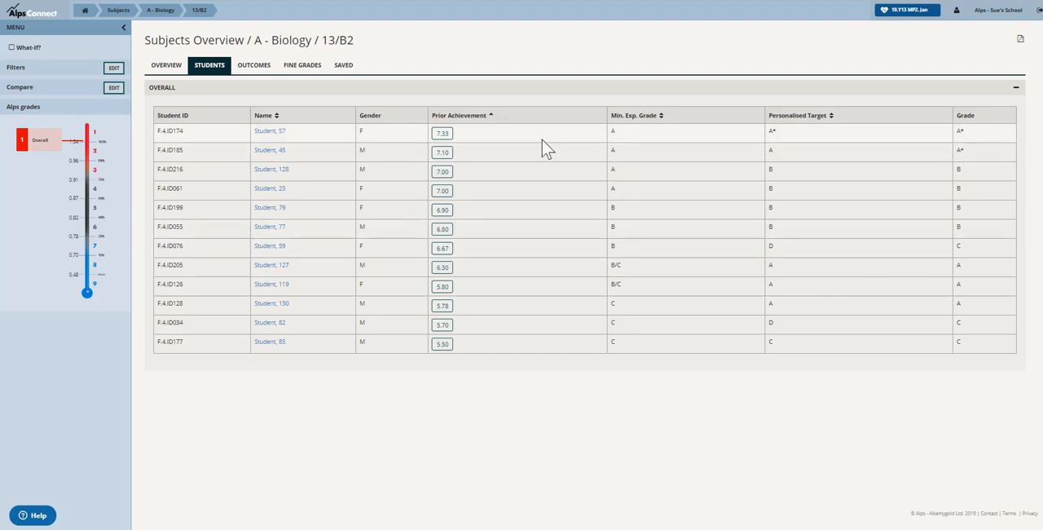
pyautogui.moveTo(469, 64)
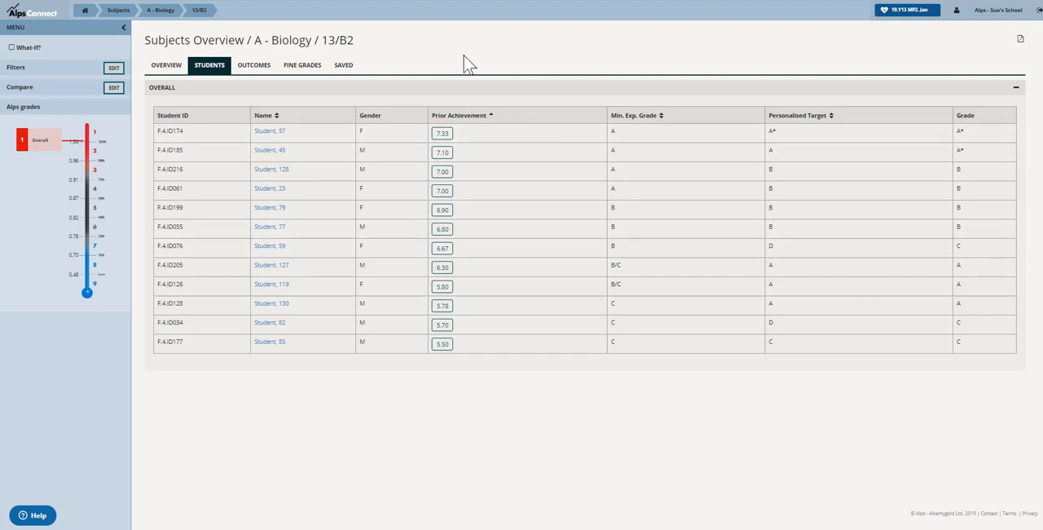
pyautogui.moveTo(437, 59)
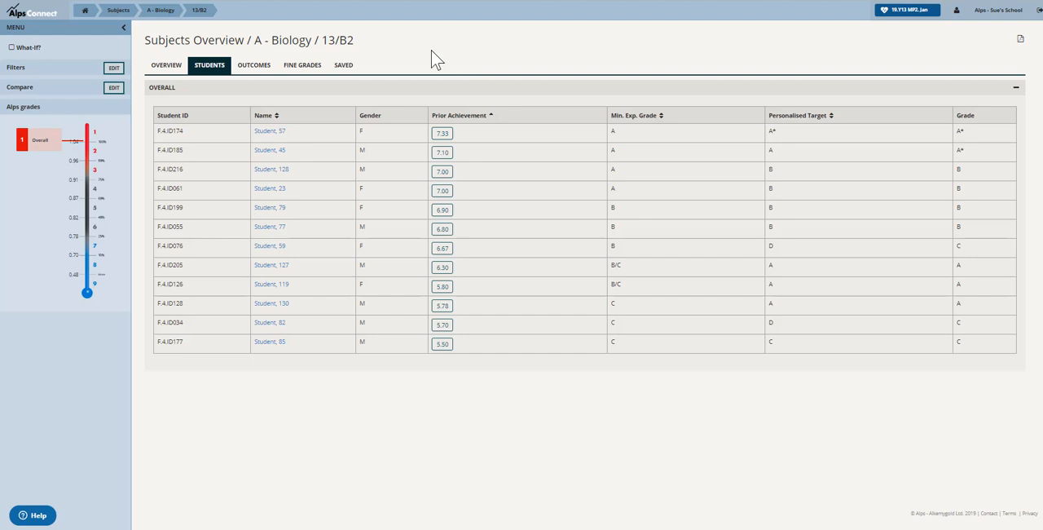
pyautogui.moveTo(300, 123)
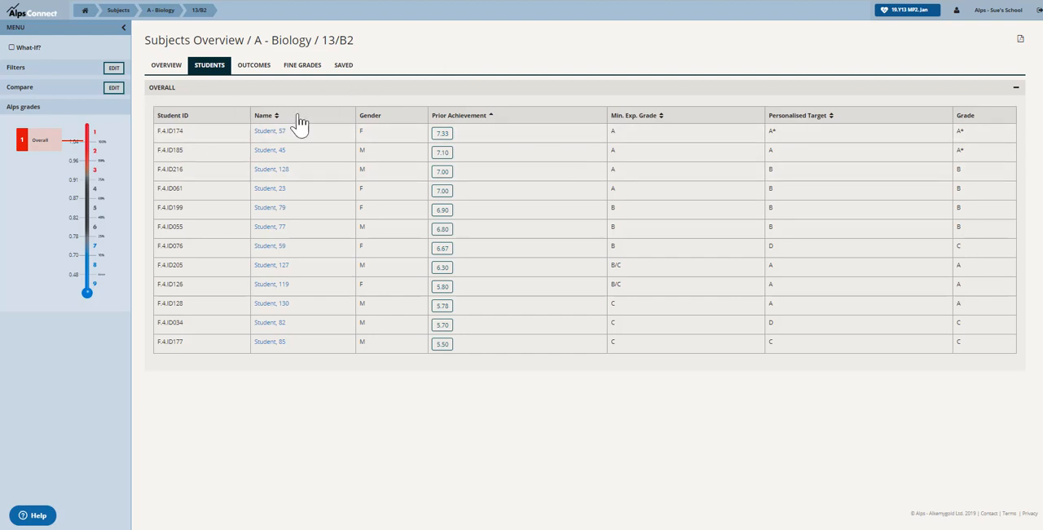